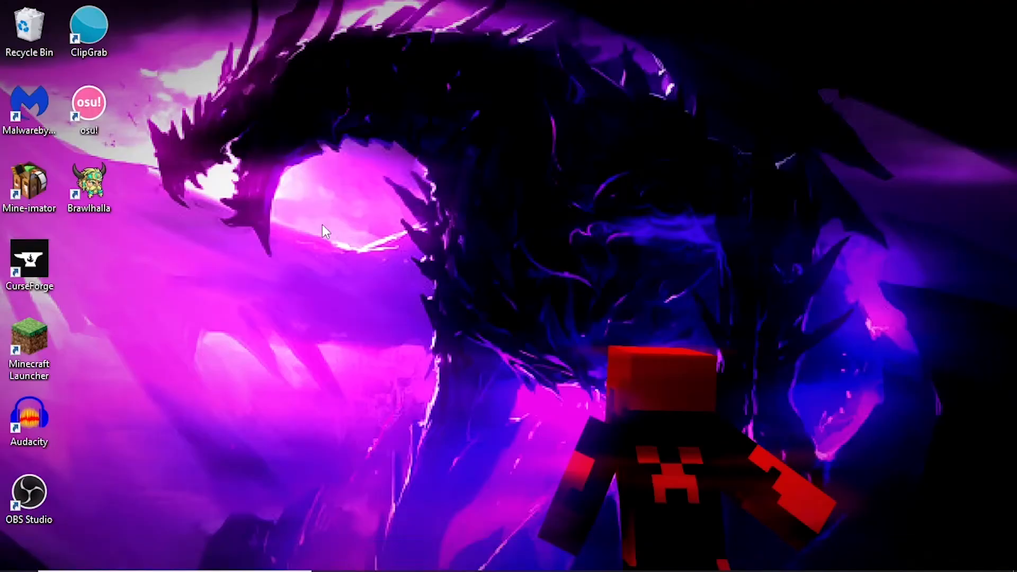
# Launch CurseForge from the desktop shortcut
pyautogui.doubleClick(30, 258)
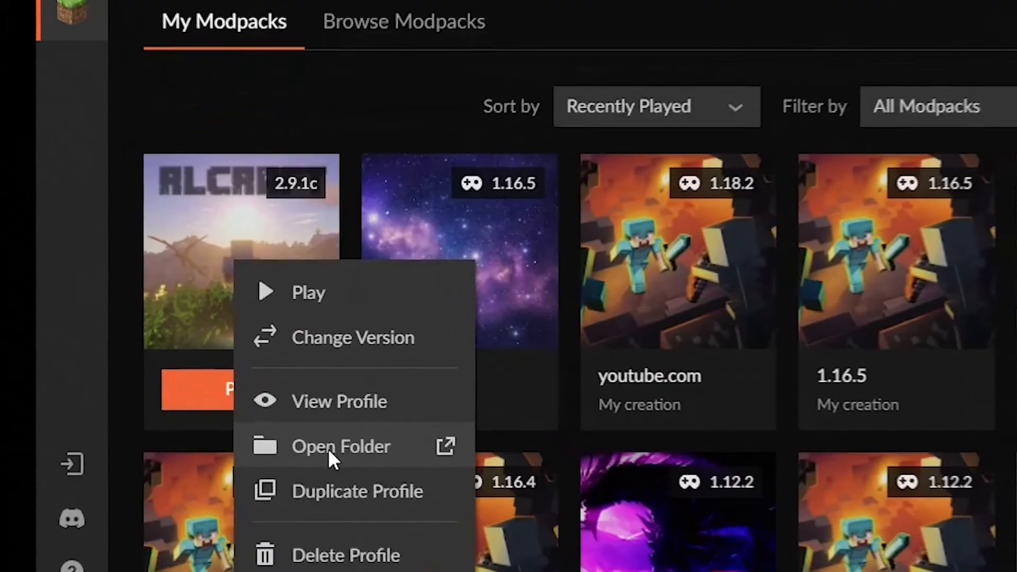
# Open the RLCraft instance folder from the modpack's context menu and browse its contents
pyautogui.click(340, 446)
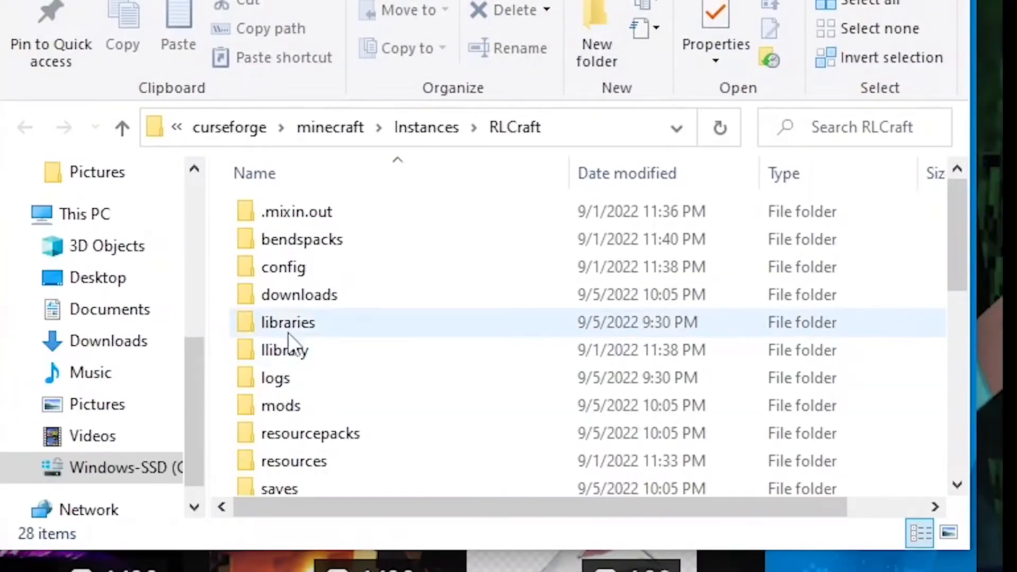
pyautogui.scroll(-3)
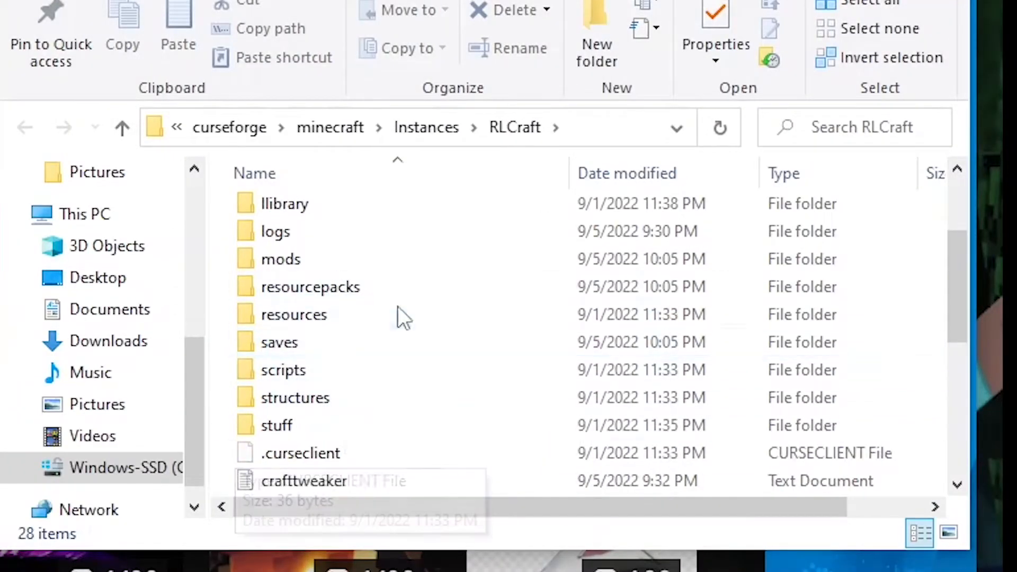
pyautogui.click(18, 556)
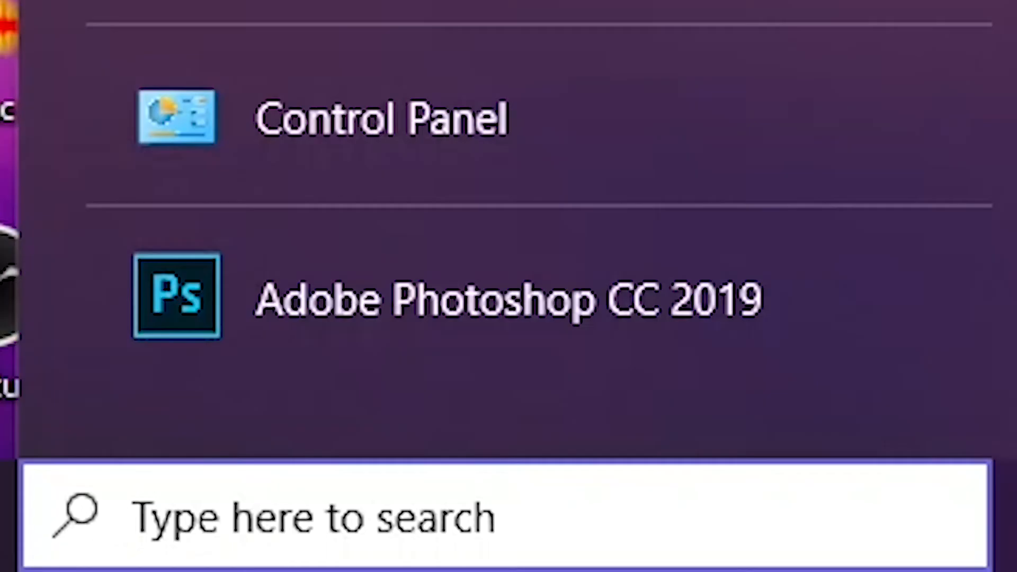
# Open the Roaming folder via %appdata% and go into .minecraft
pyautogui.write('%appdata%')
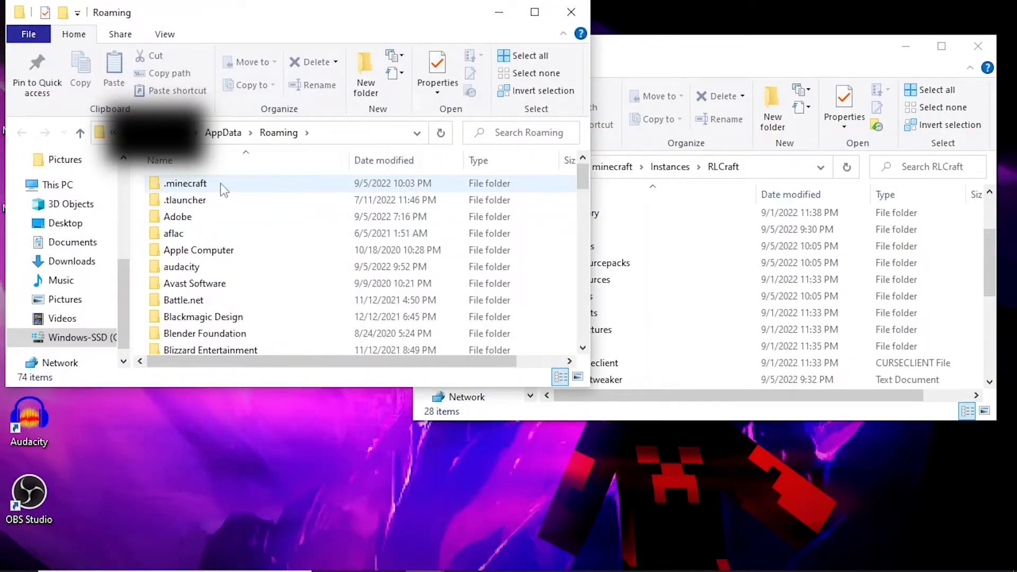
pyautogui.doubleClick(185, 183)
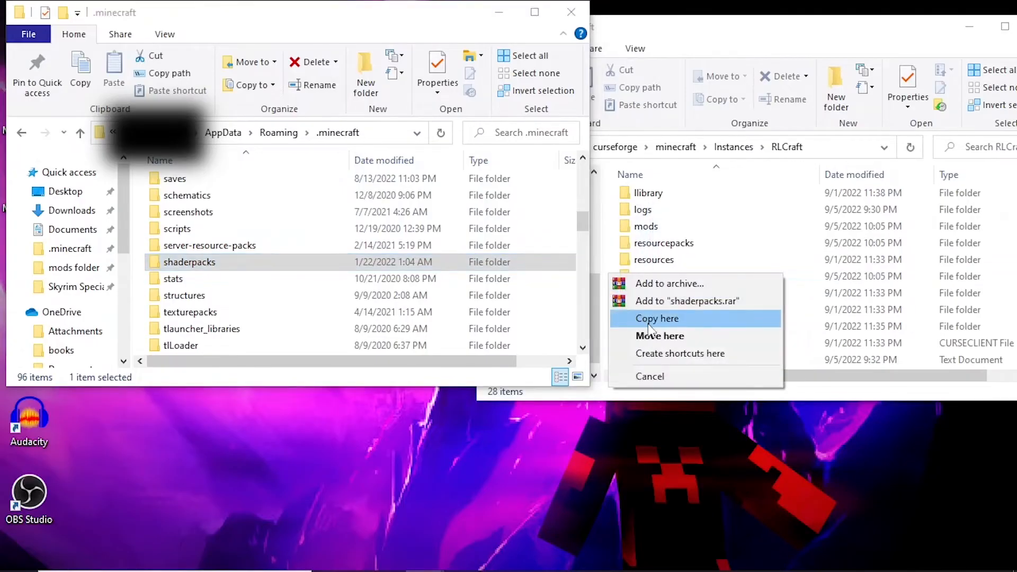
# Copy the shaderpacks folder into the RLCraft instance folder via Copy here
pyautogui.click(656, 319)
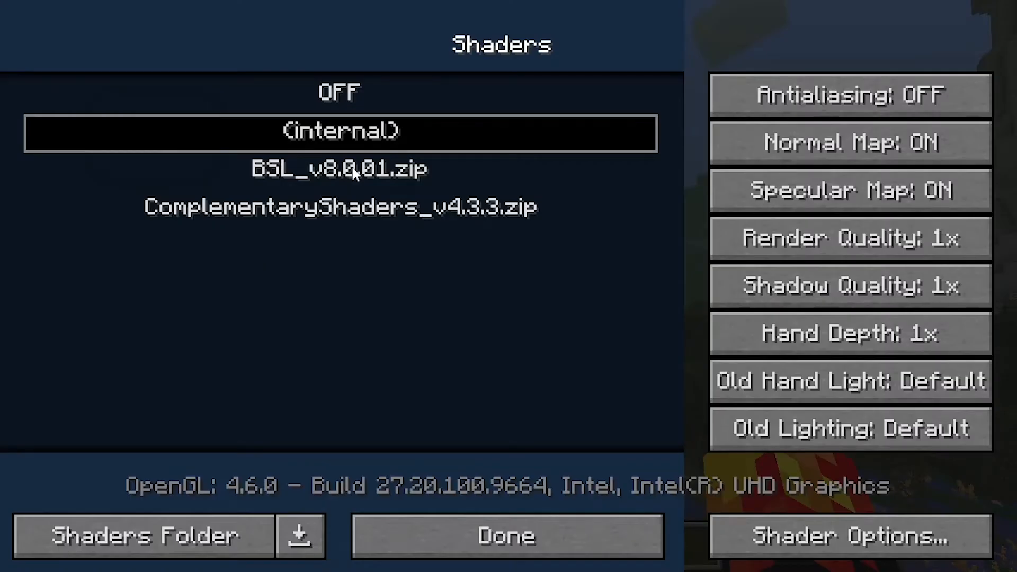
# Switch shaders to BSL_v8.0.01.zip, then save and quit the world to title
pyautogui.click(505, 536)
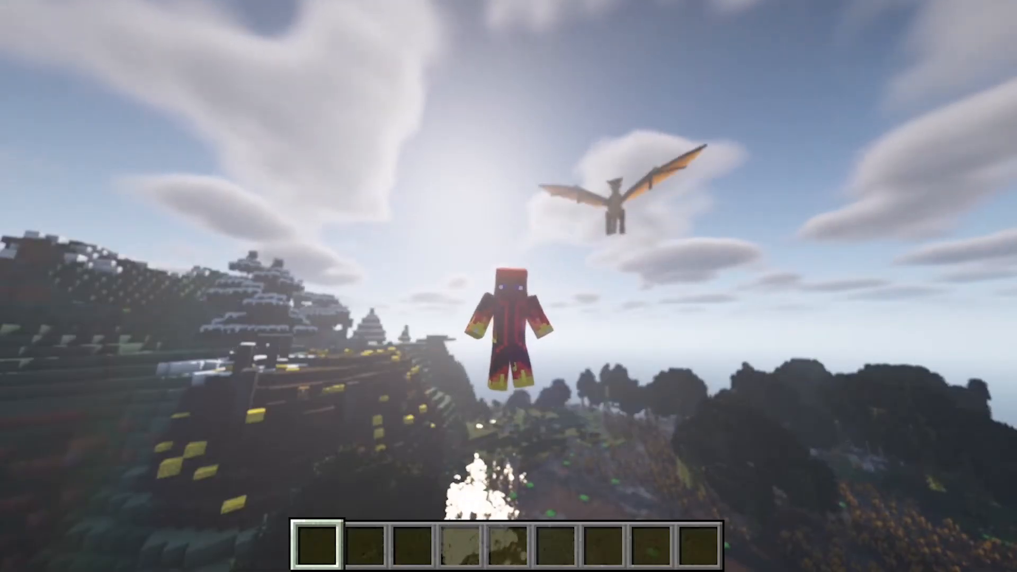
pyautogui.moveTo(509, 286)
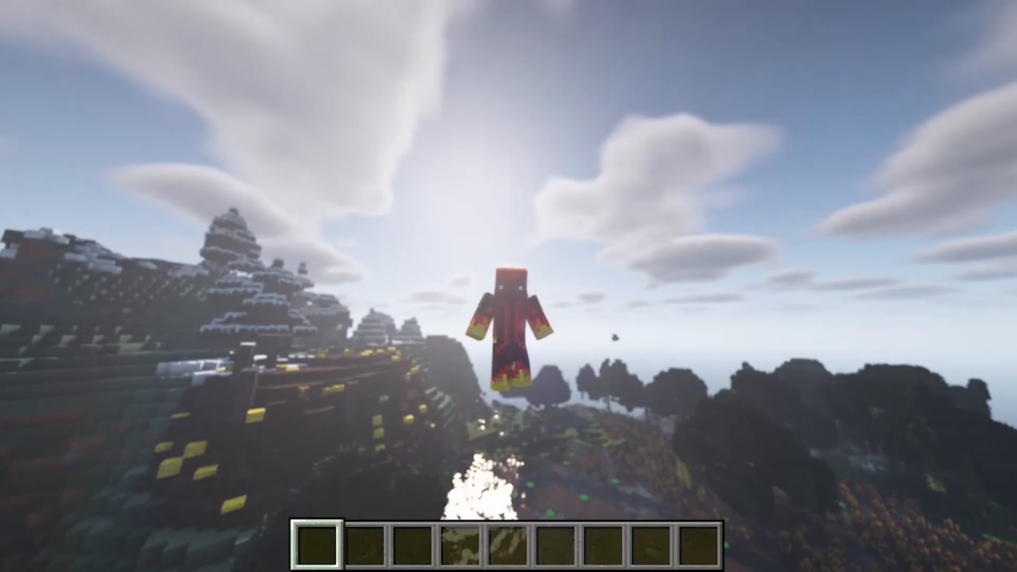
pyautogui.press('Escape')
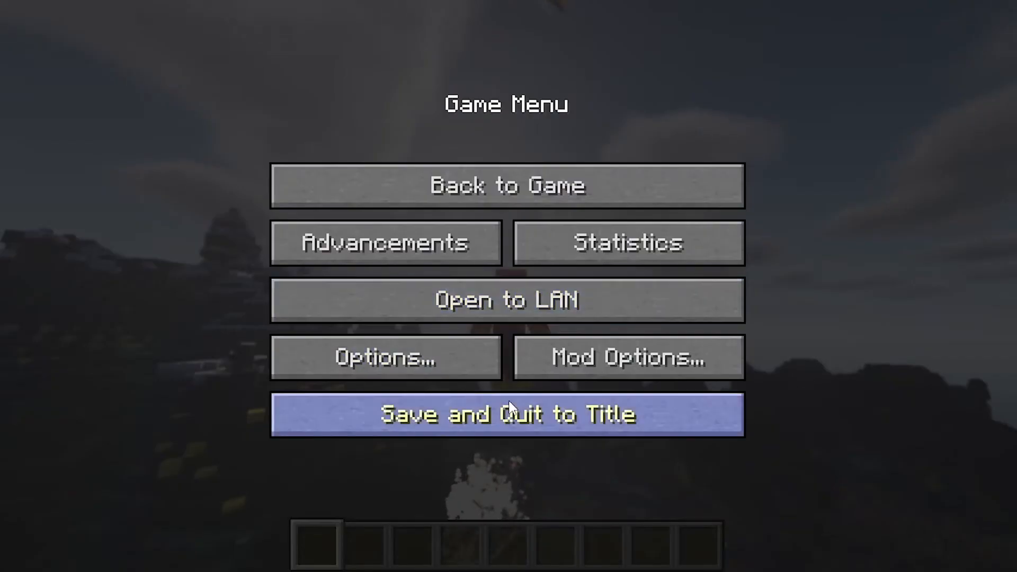
pyautogui.click(507, 414)
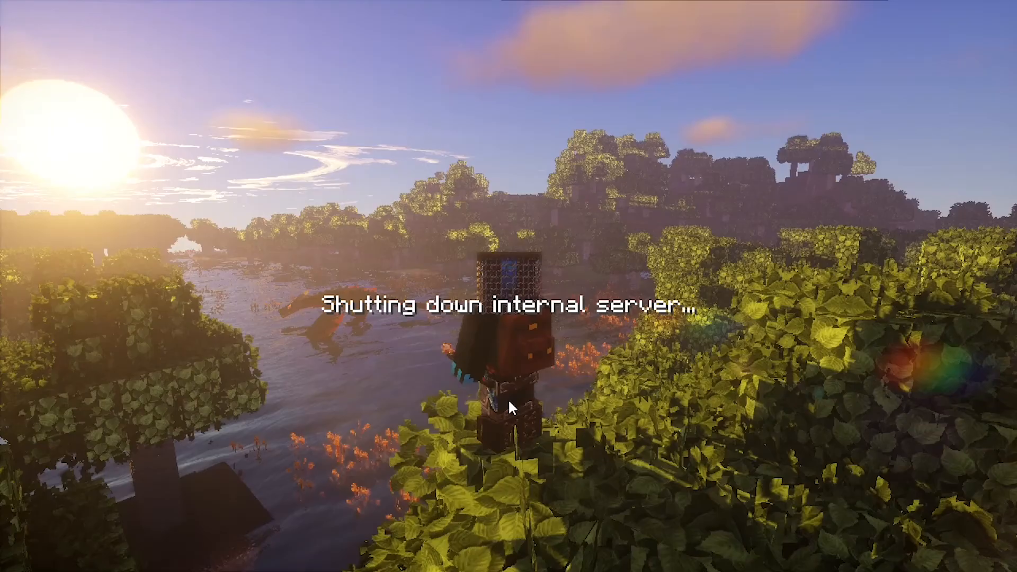